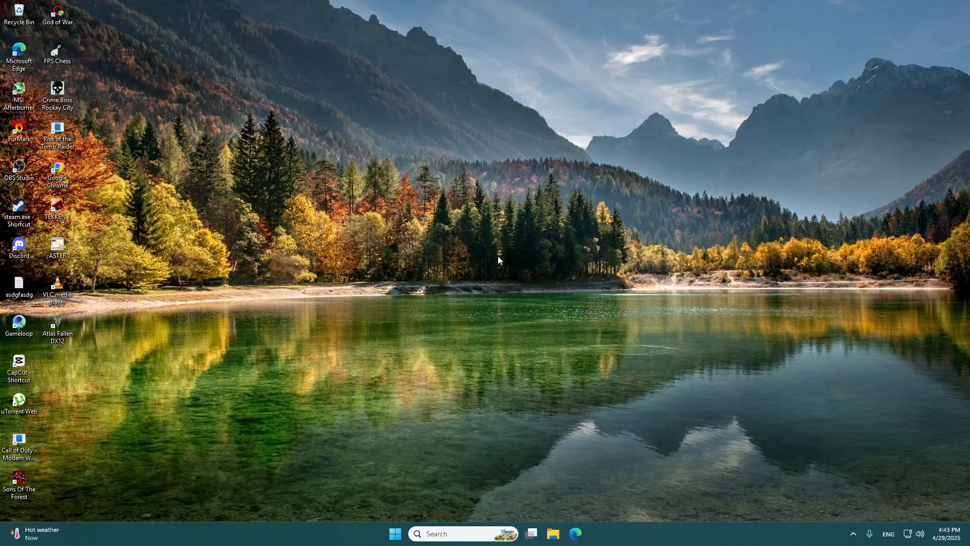
mouse_move(498, 260)
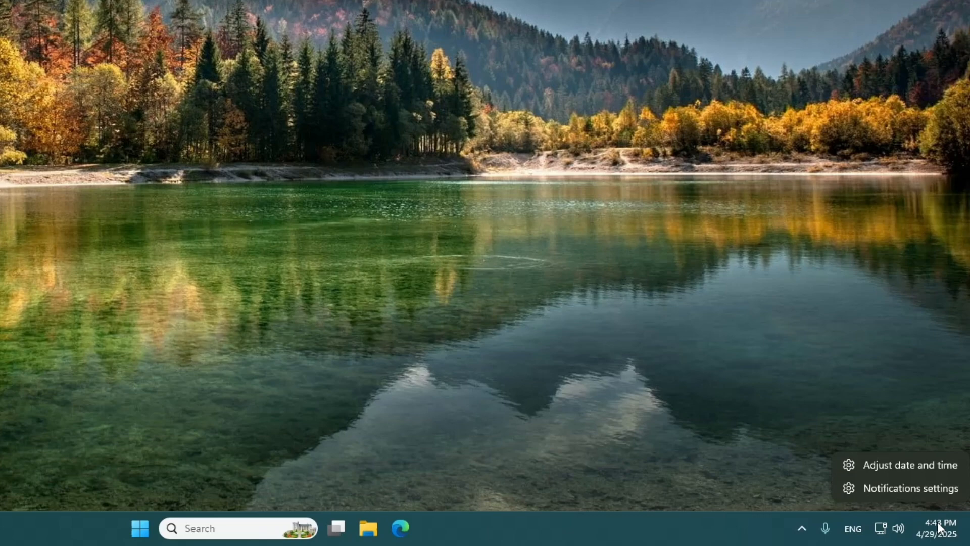
mouse_move(940, 529)
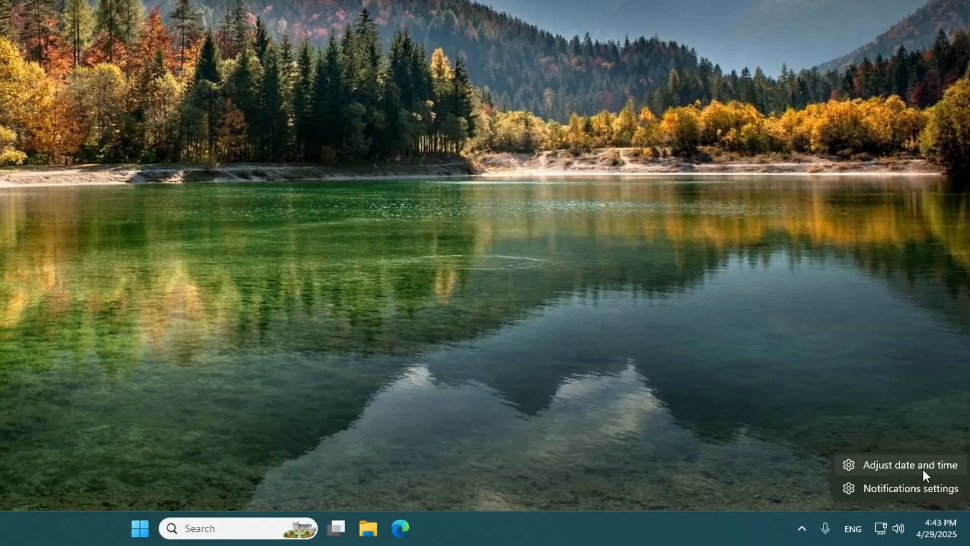
Sync the clock with time.windows.com from the date and time settings.
click(910, 465)
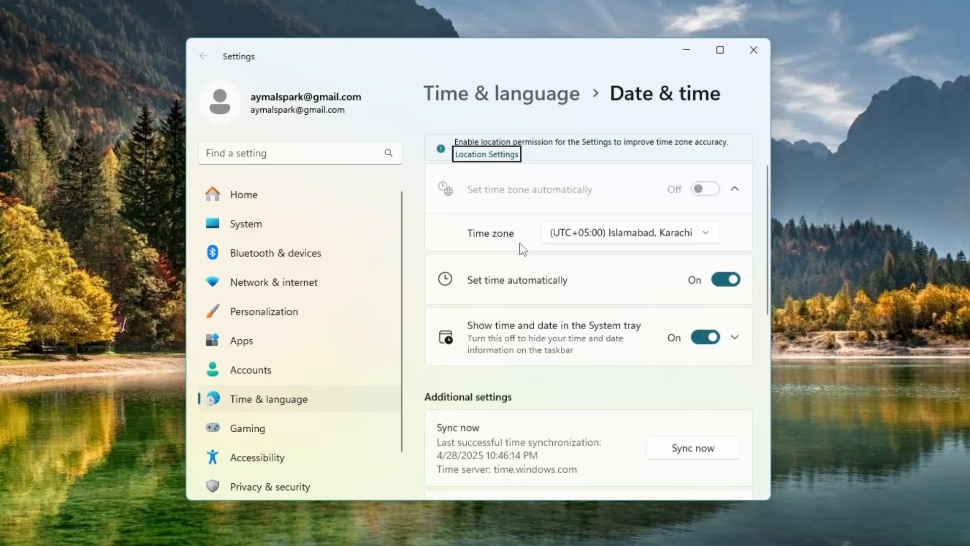
scroll(down, 3)
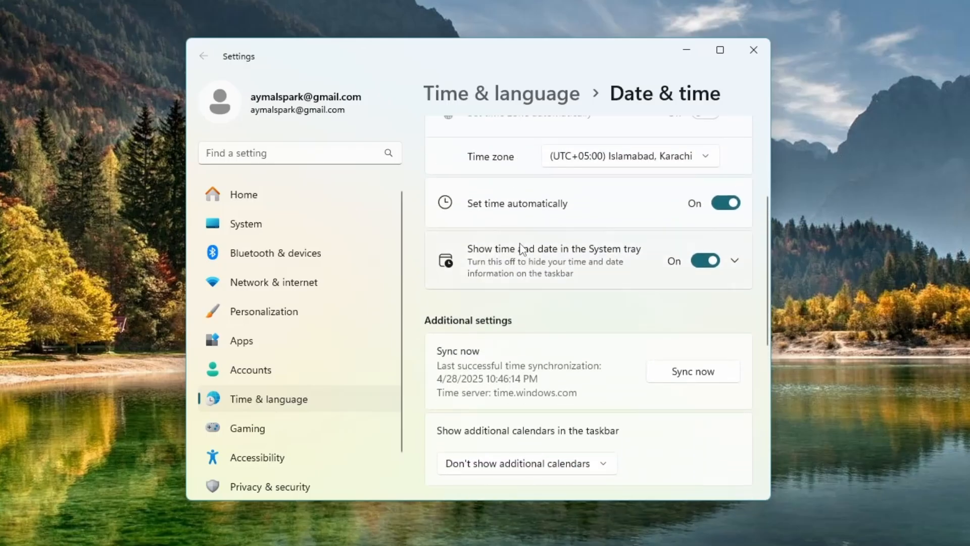
scroll(down, 3)
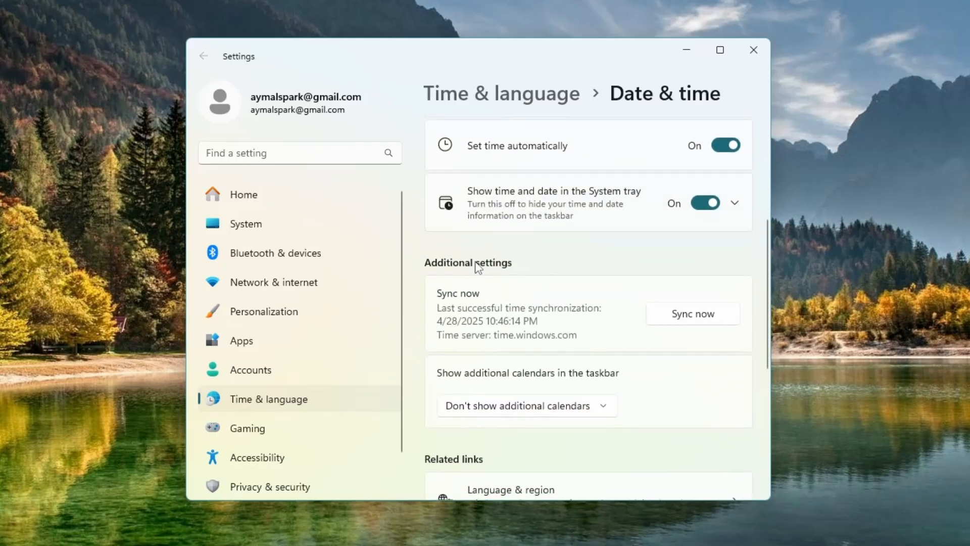
scroll(down, 3)
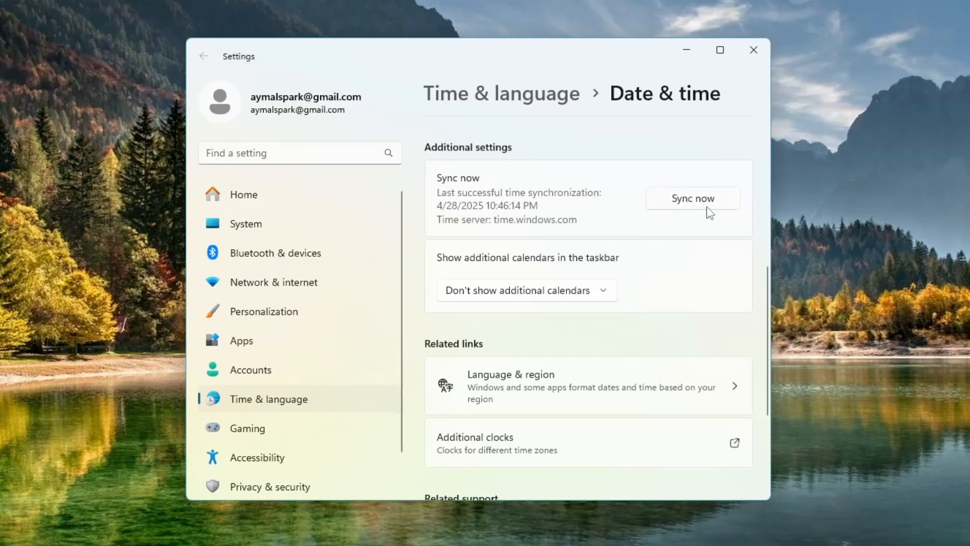
click(692, 198)
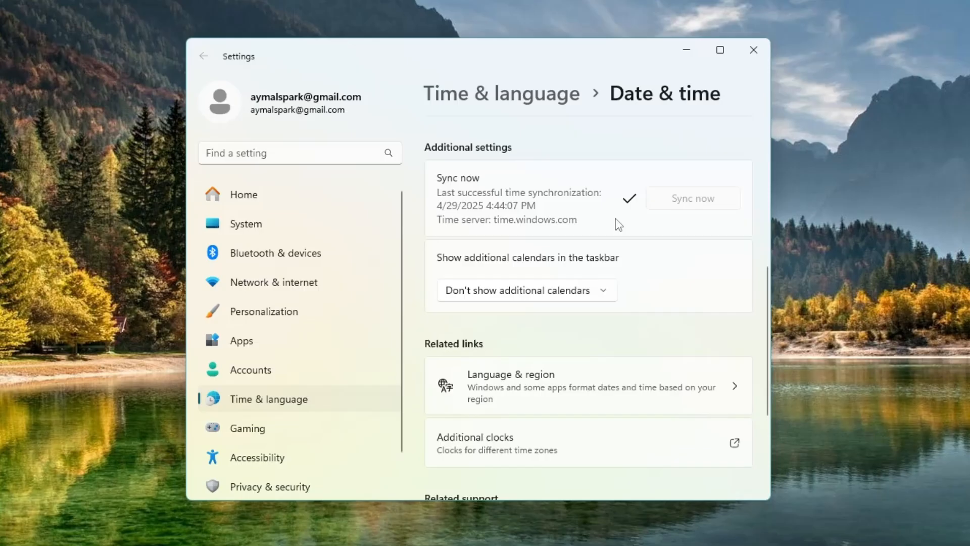
mouse_move(628, 216)
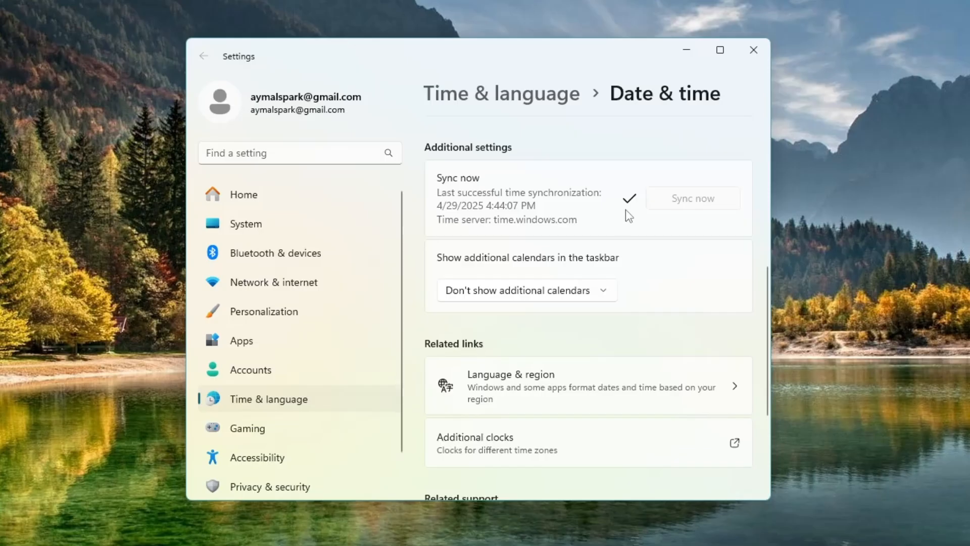
mouse_move(769, 70)
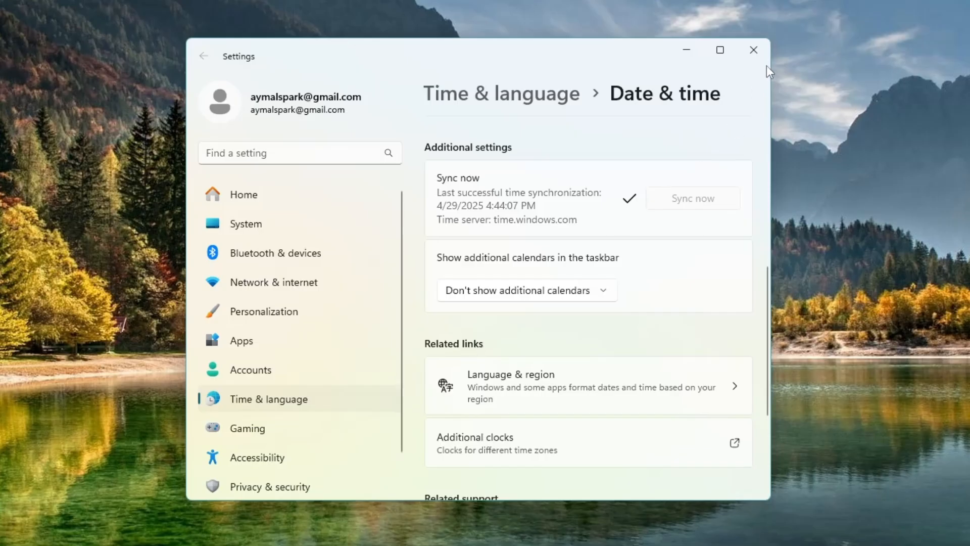
Close the date settings and open Troubleshoot settings via a 'troubleshoot settings' search.
click(752, 49)
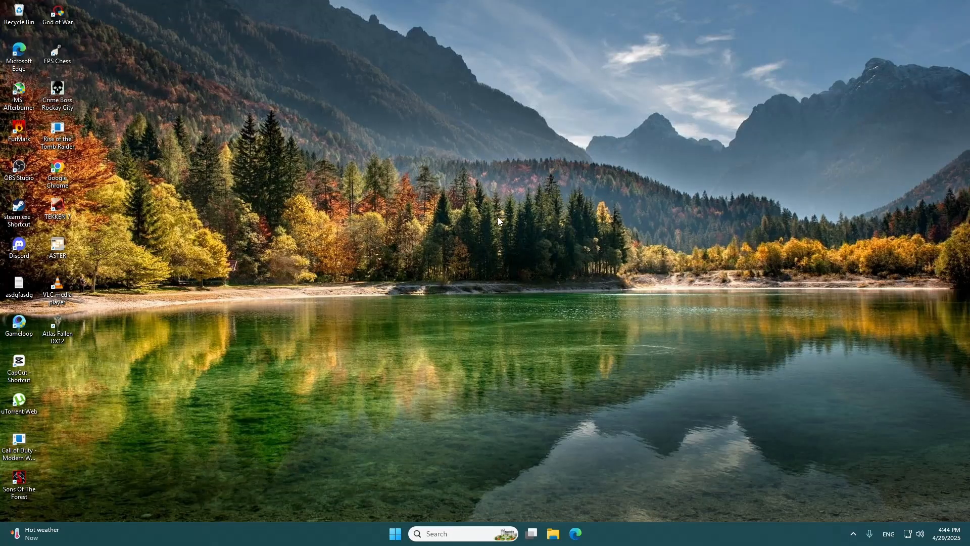
mouse_move(453, 372)
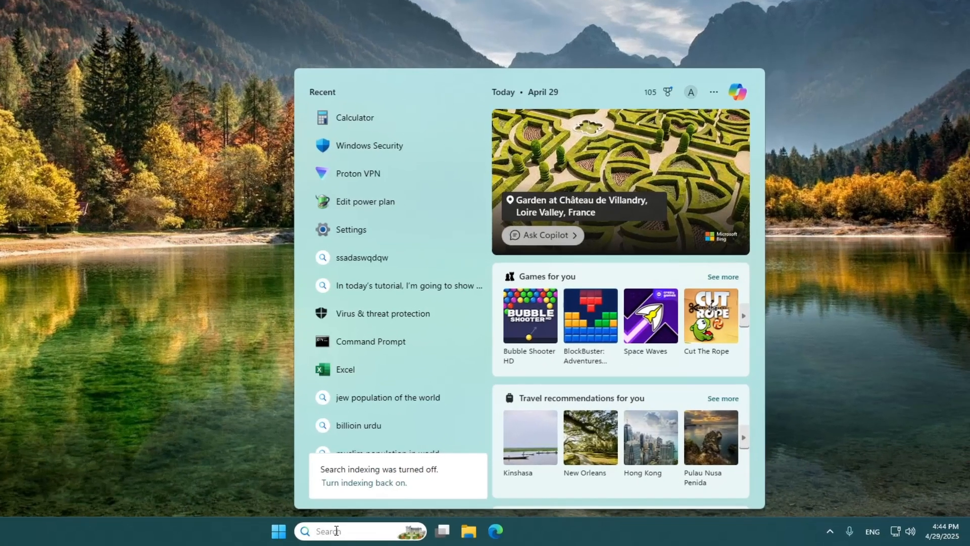
text(troubleshoot settings)
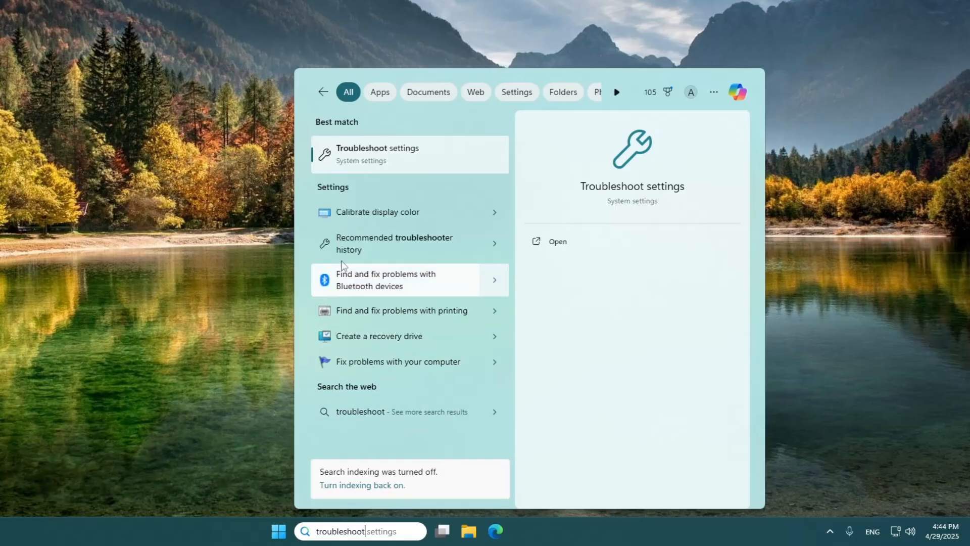
click(378, 154)
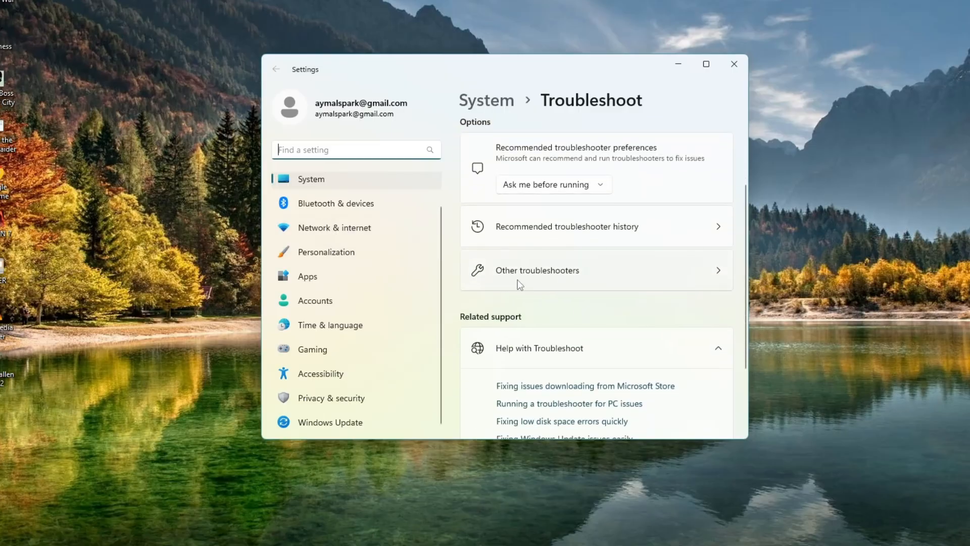
Run the Windows Update troubleshooter from Other troubleshooters.
click(536, 271)
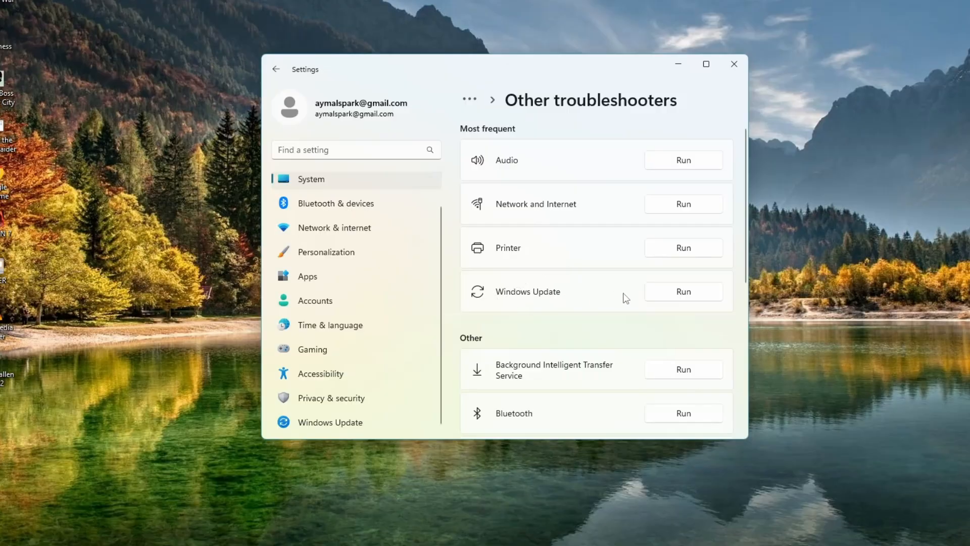
click(683, 291)
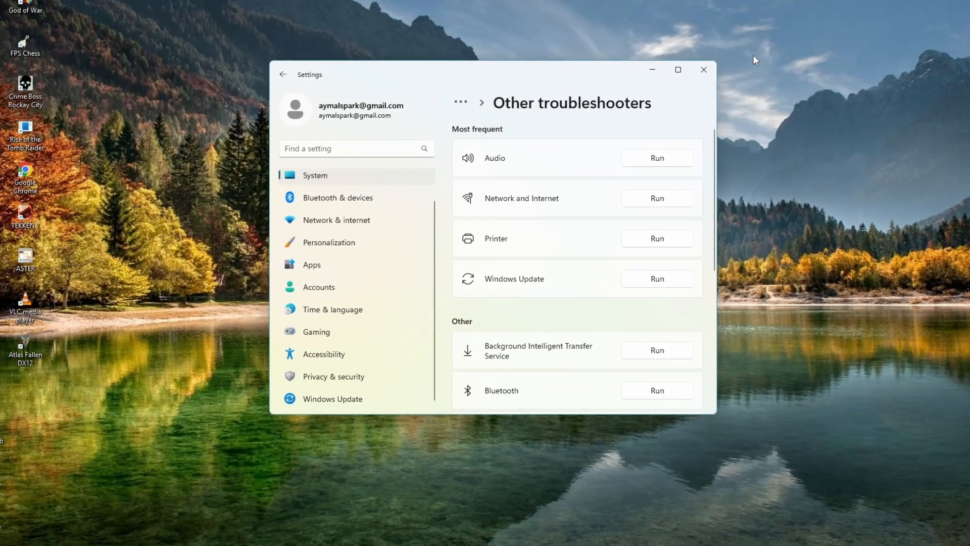
Close Settings and launch Command Prompt as administrator from a 'cmd' search.
click(703, 69)
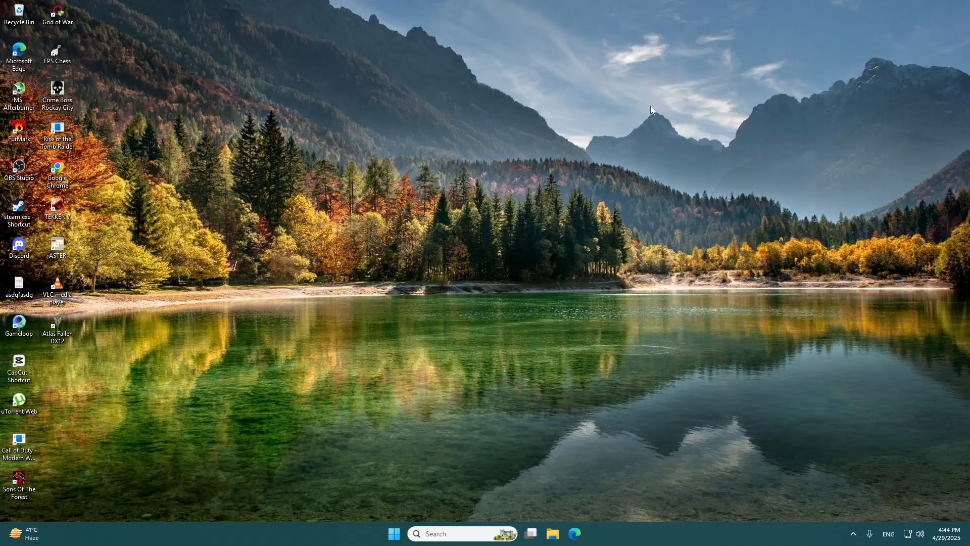
mouse_move(502, 230)
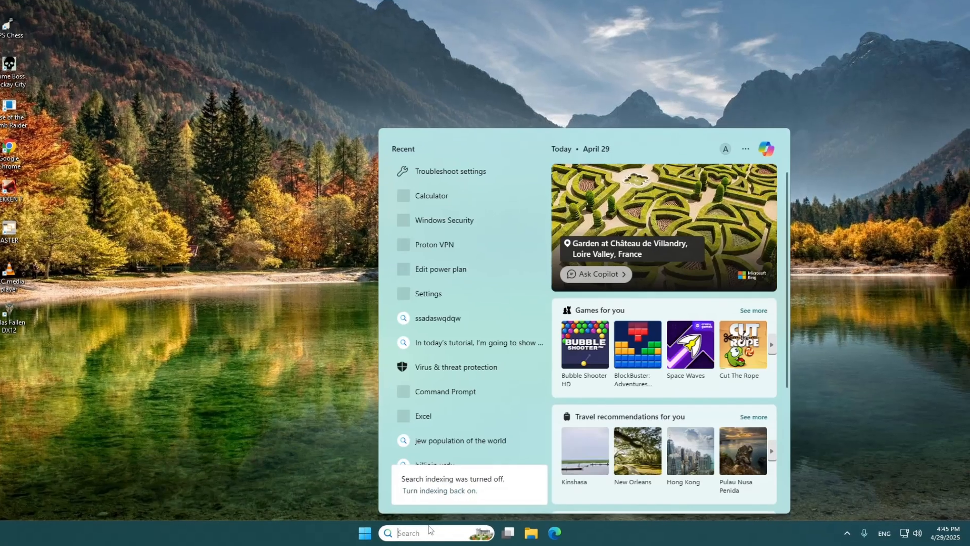
text(cmd)
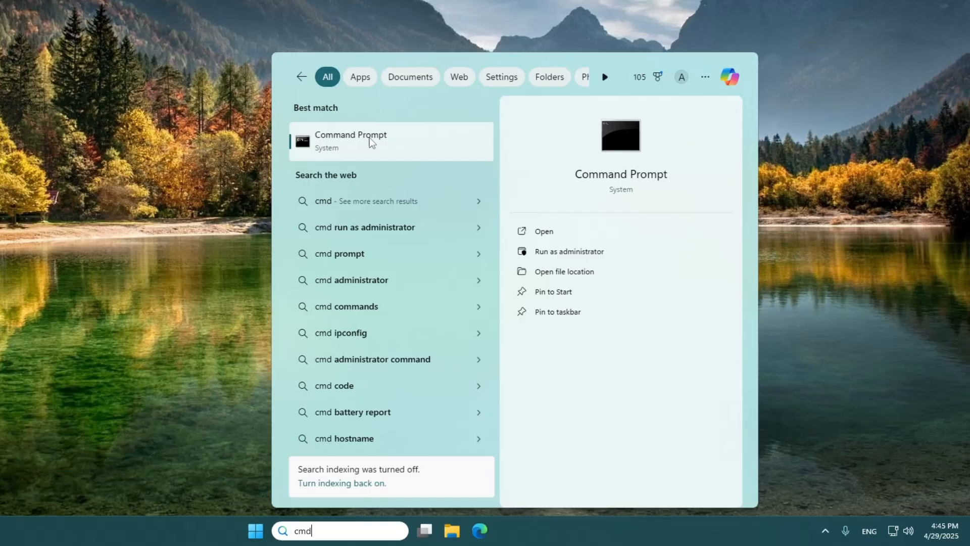
right_click(350, 140)
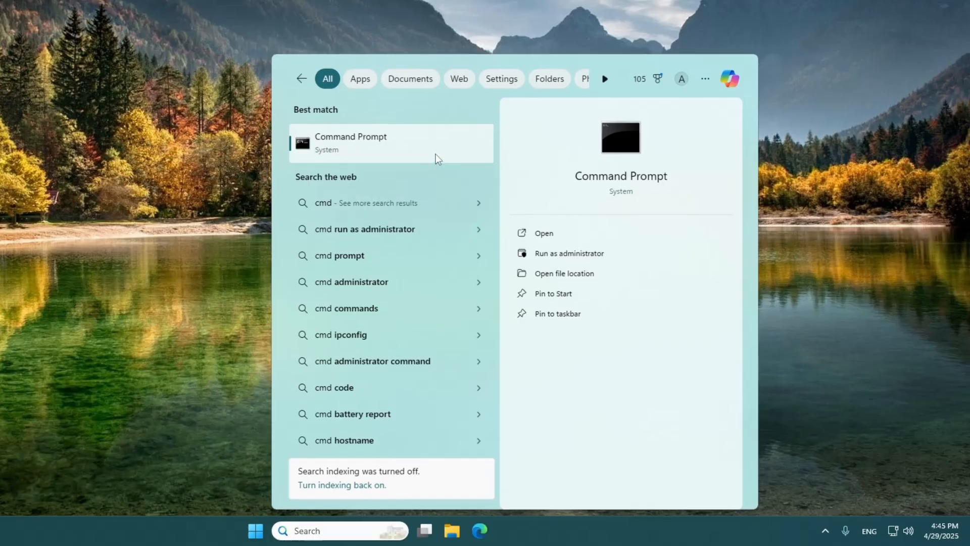
click(568, 253)
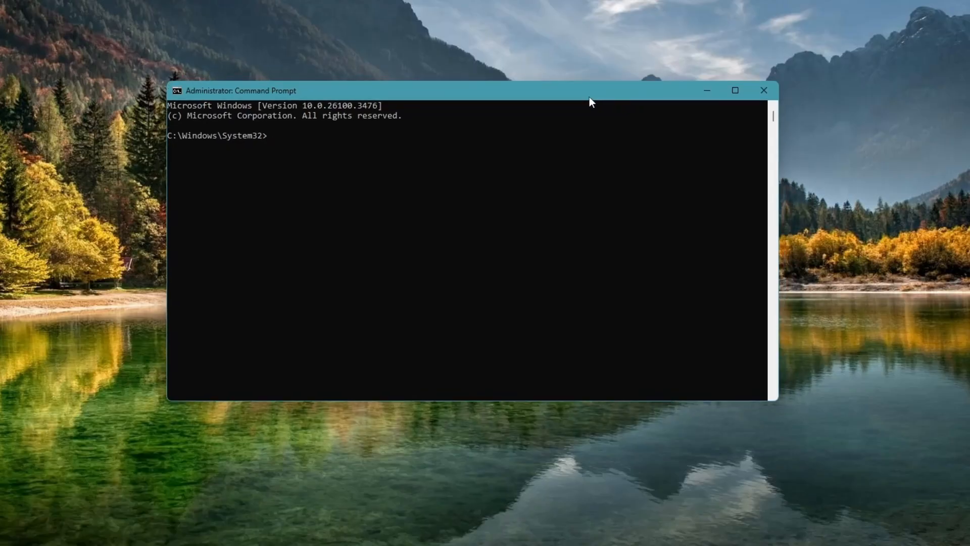
mouse_move(349, 173)
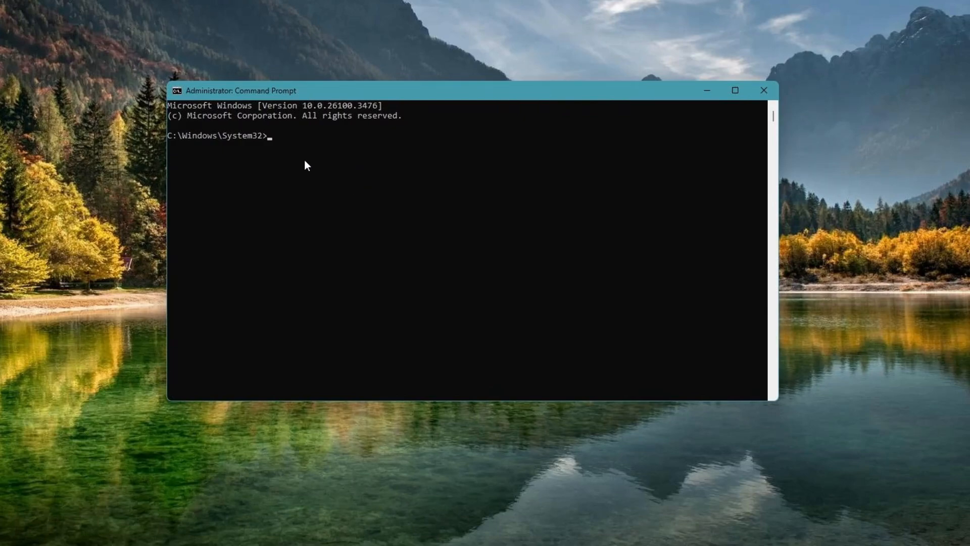
Run 'sfc /scannow' in the administrator Command Prompt.
text(sfc /scannow)
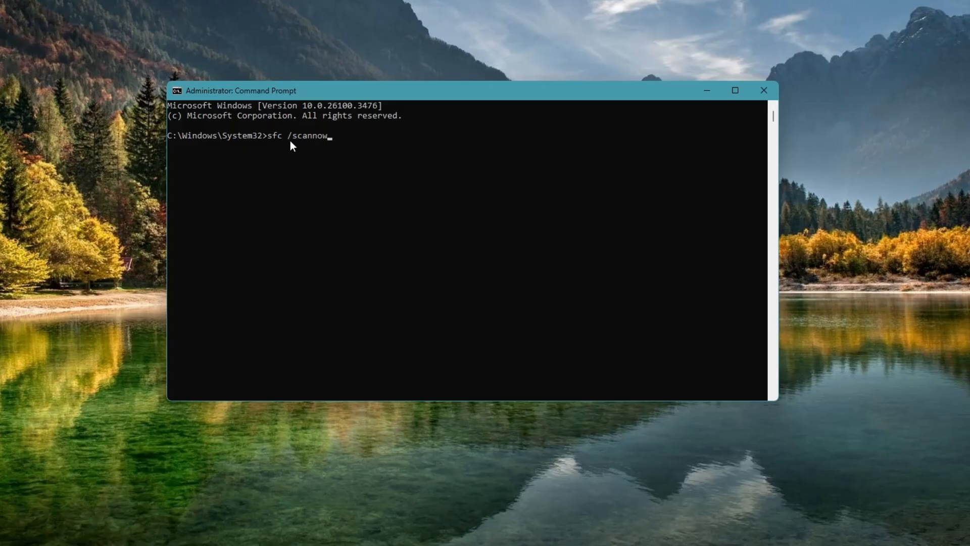
mouse_move(305, 138)
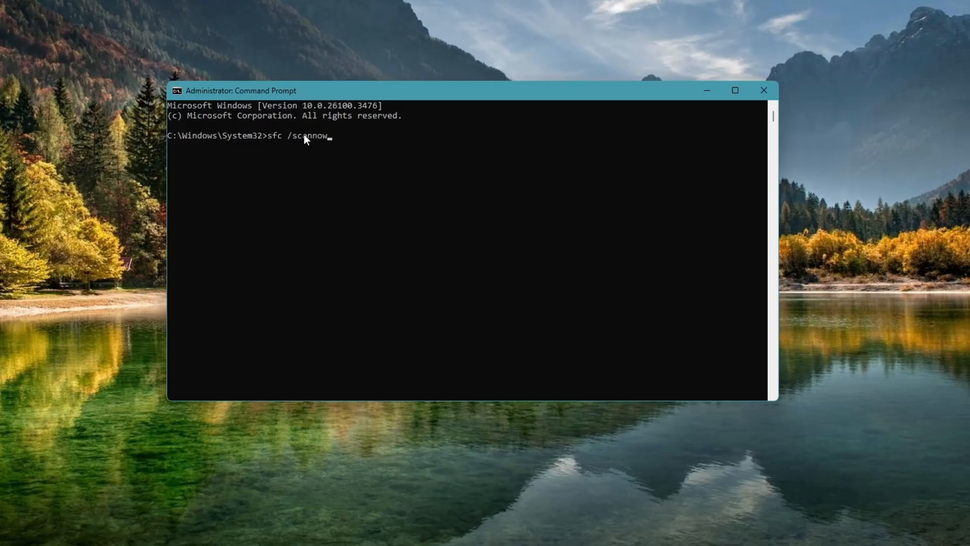
mouse_move(287, 146)
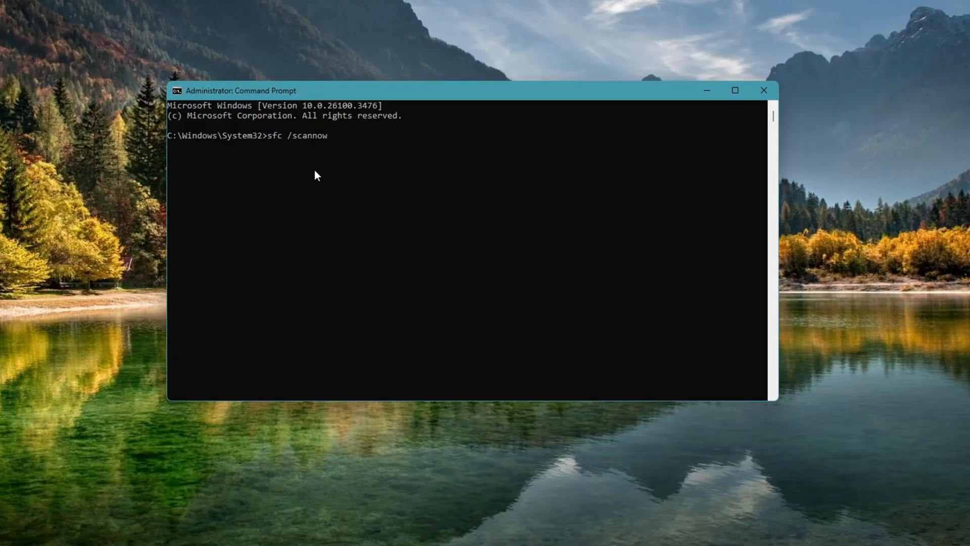
key(enter)
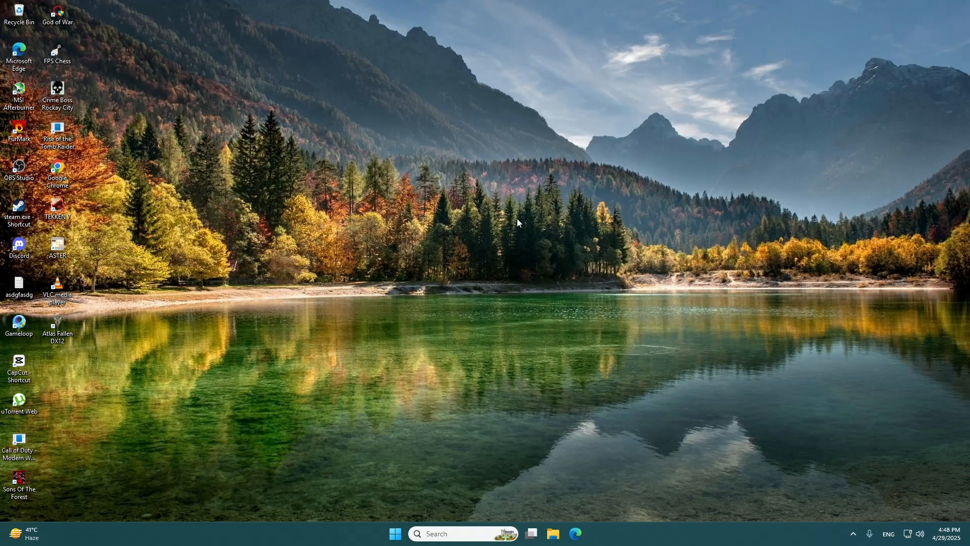
click(395, 534)
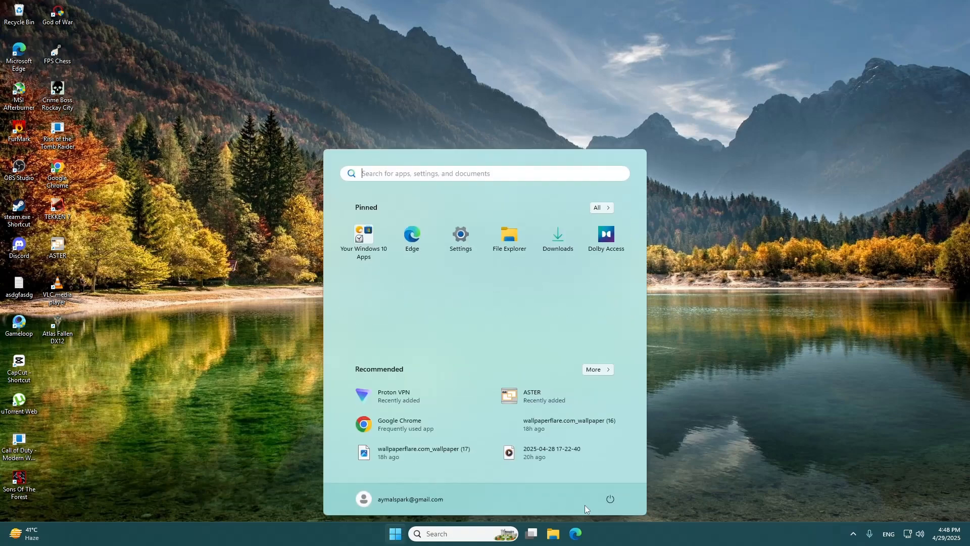
click(610, 499)
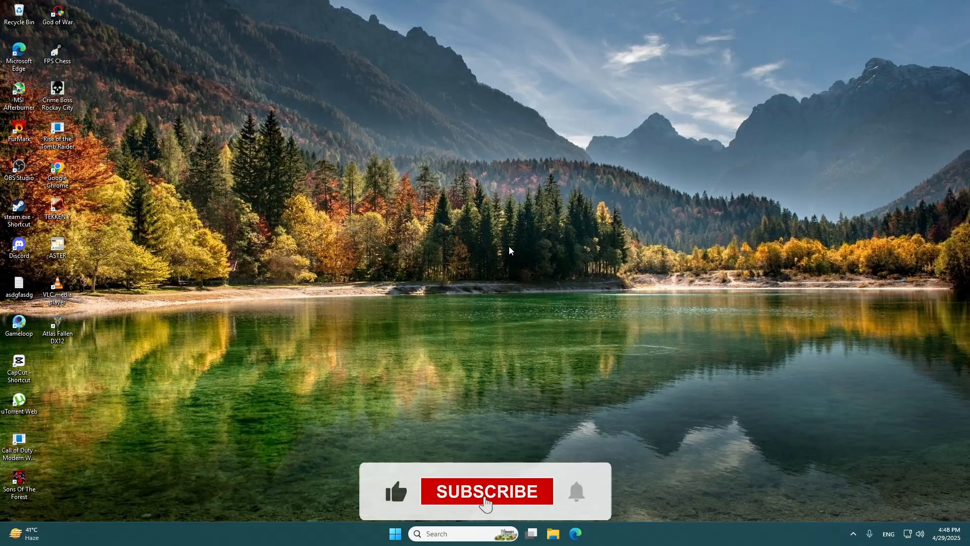
click(487, 491)
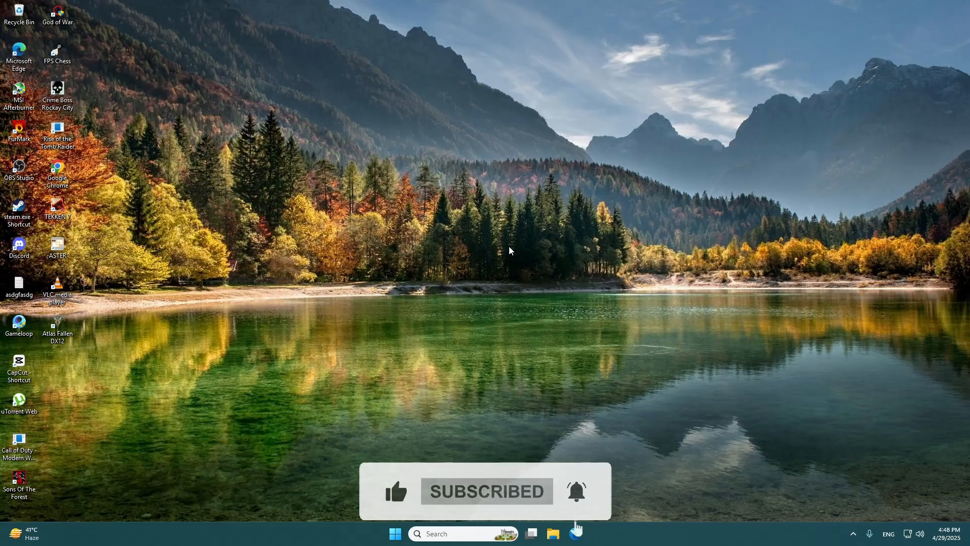